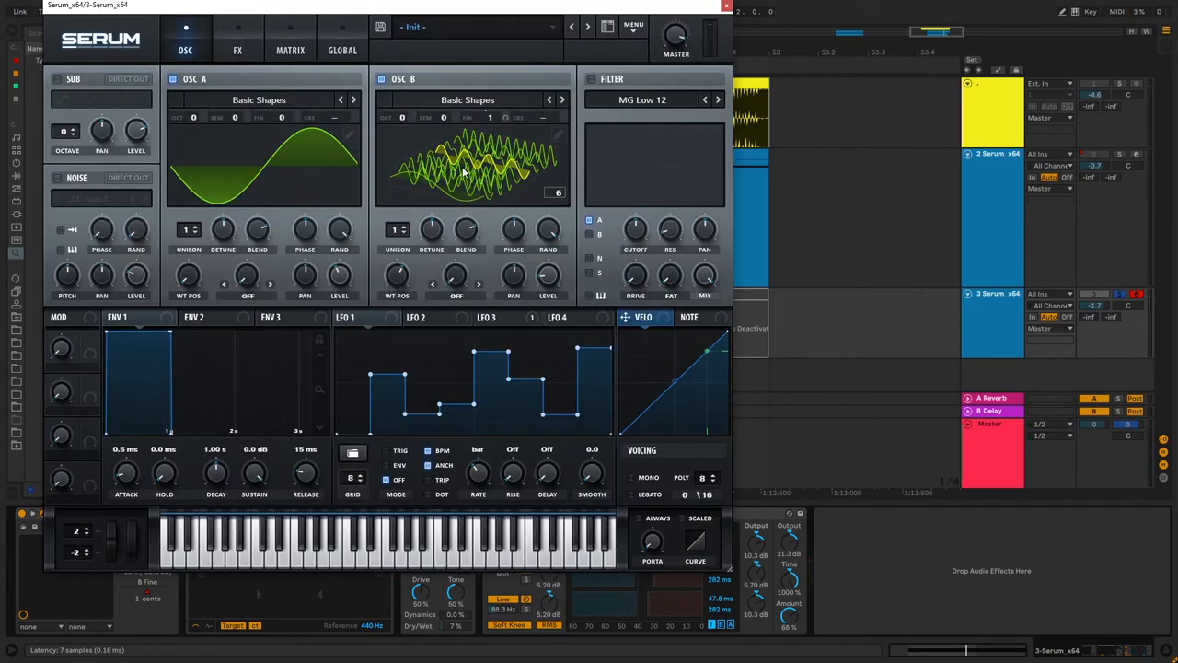
Browse the Digital category in oscillator B's wavetable menu before loading an Init patch.
click(467, 100)
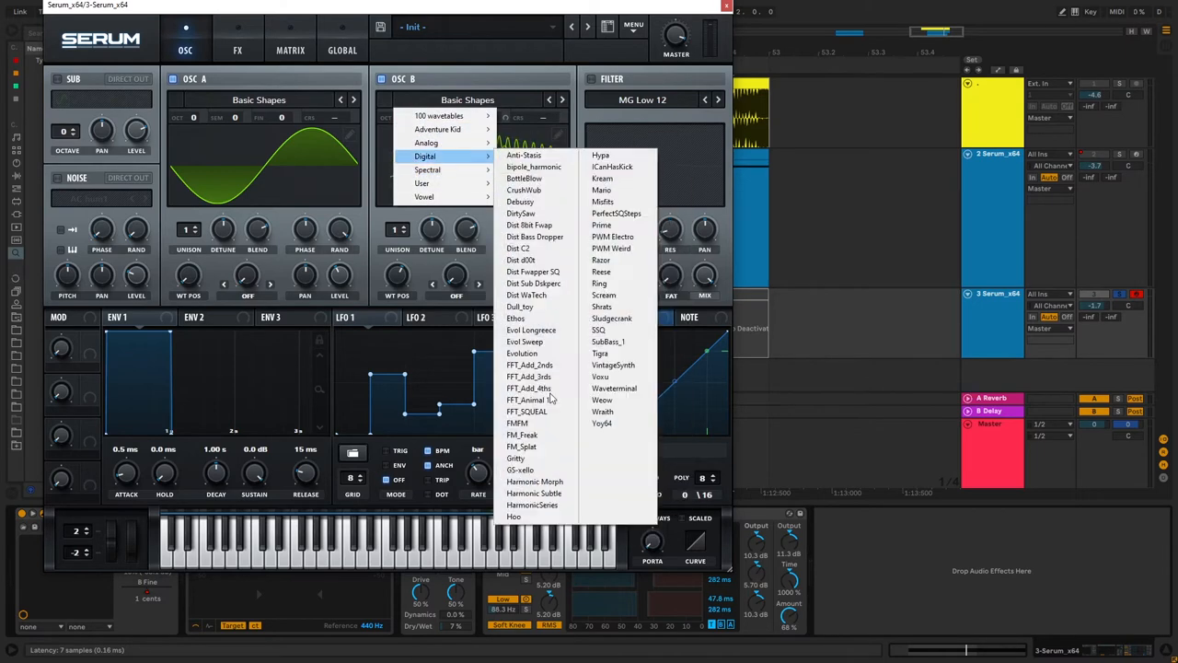
click(600, 225)
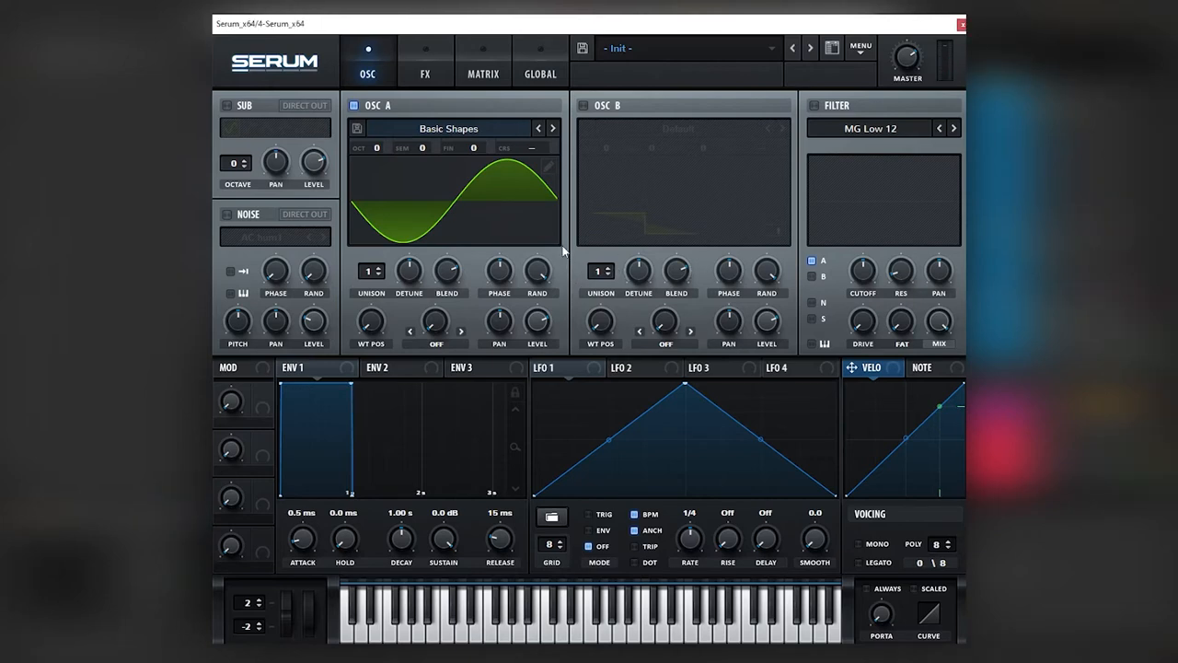
Load Analog > Basic Shapes into oscillator B and check its sine frame in the table editor.
click(678, 129)
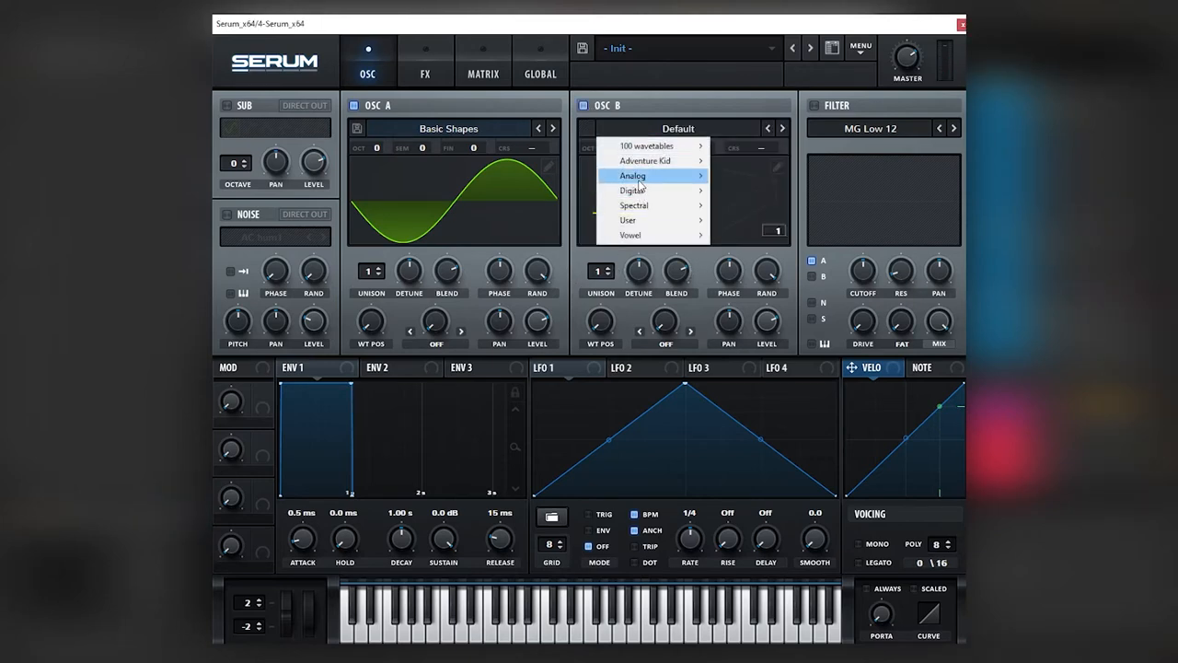
click(633, 177)
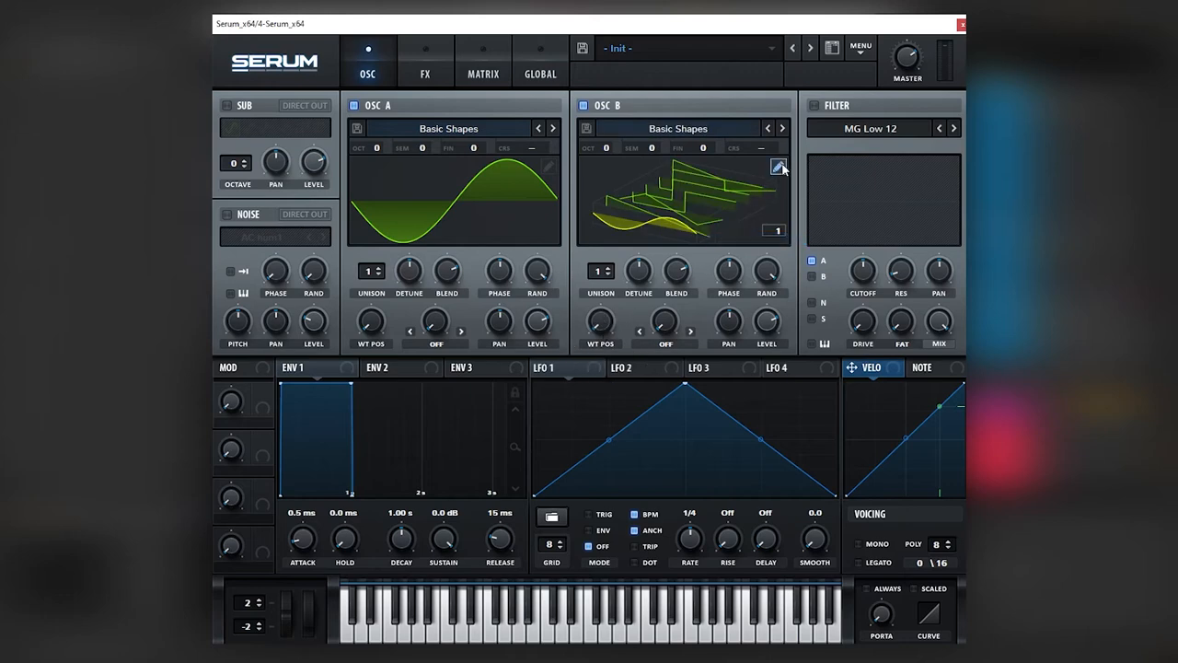
click(779, 166)
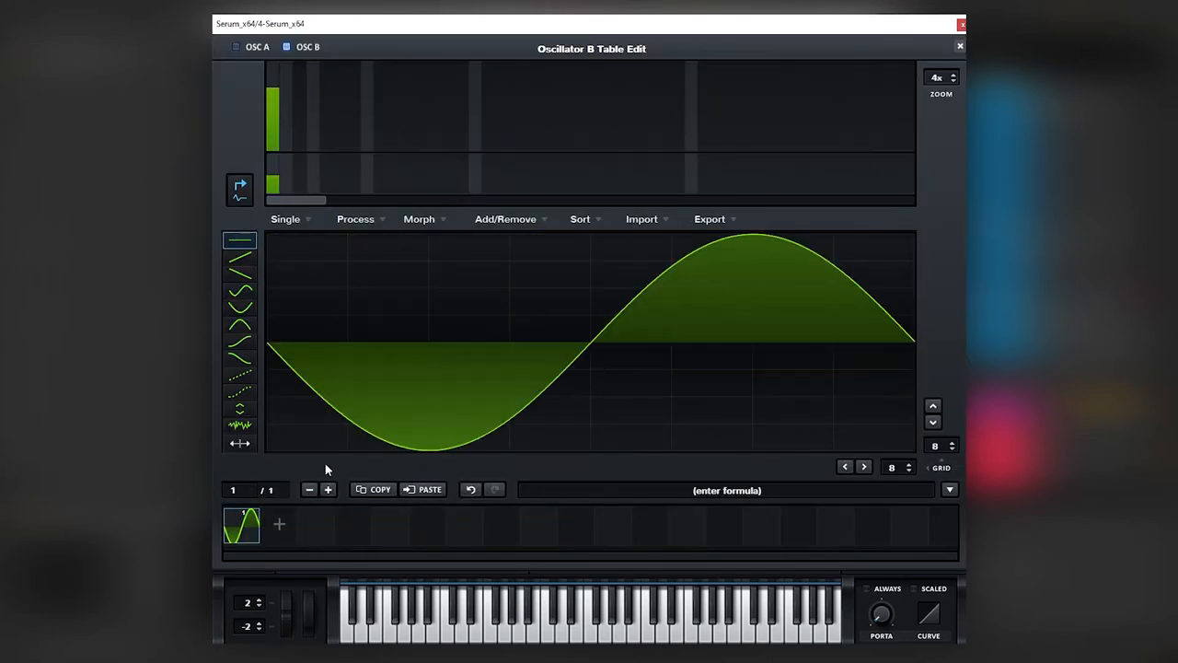
click(961, 46)
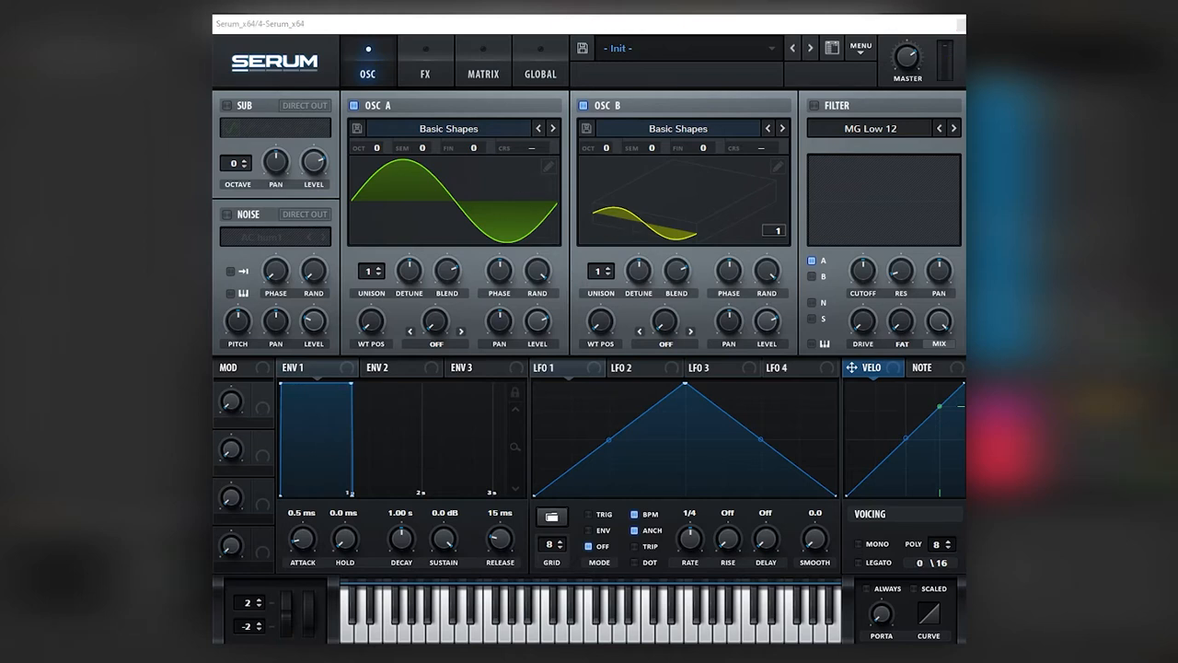
Enable Hyper/Dimension, Distortion and Reverb in the FX chain and adjust the reverb decay.
click(424, 74)
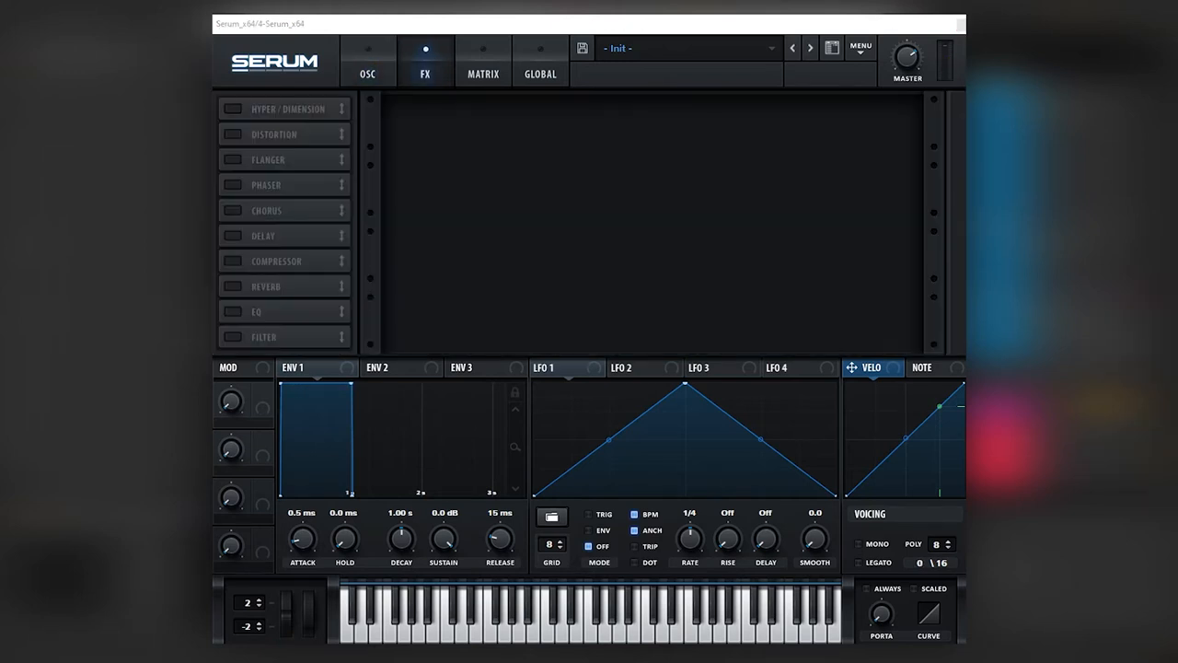
click(232, 132)
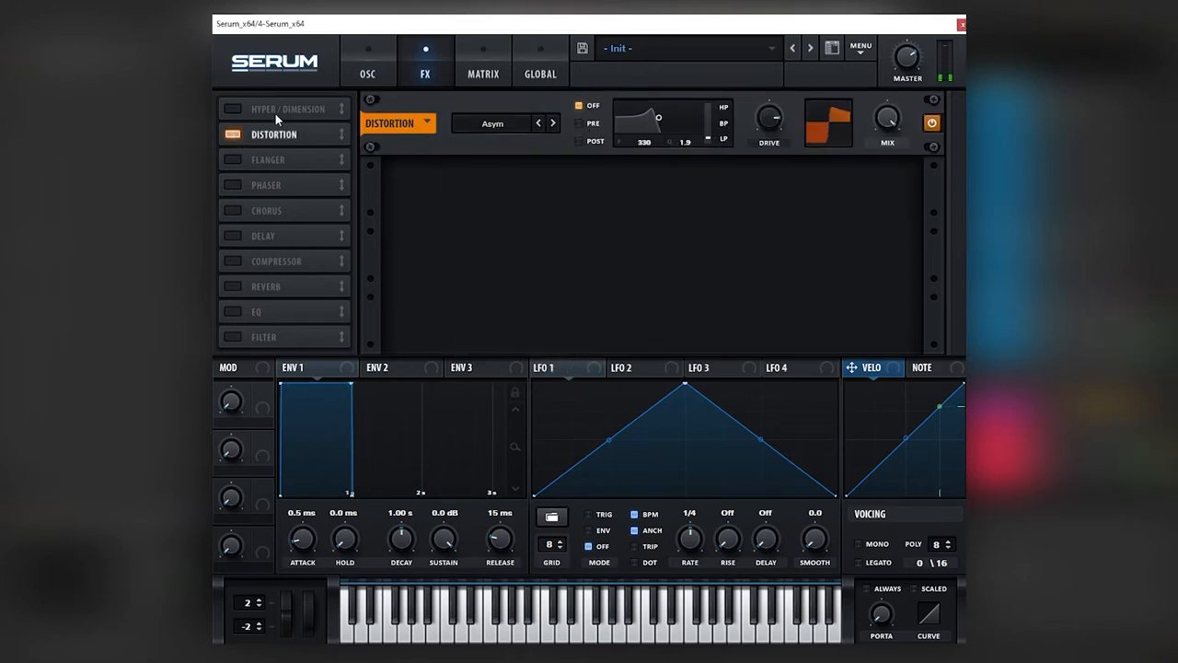
click(223, 107)
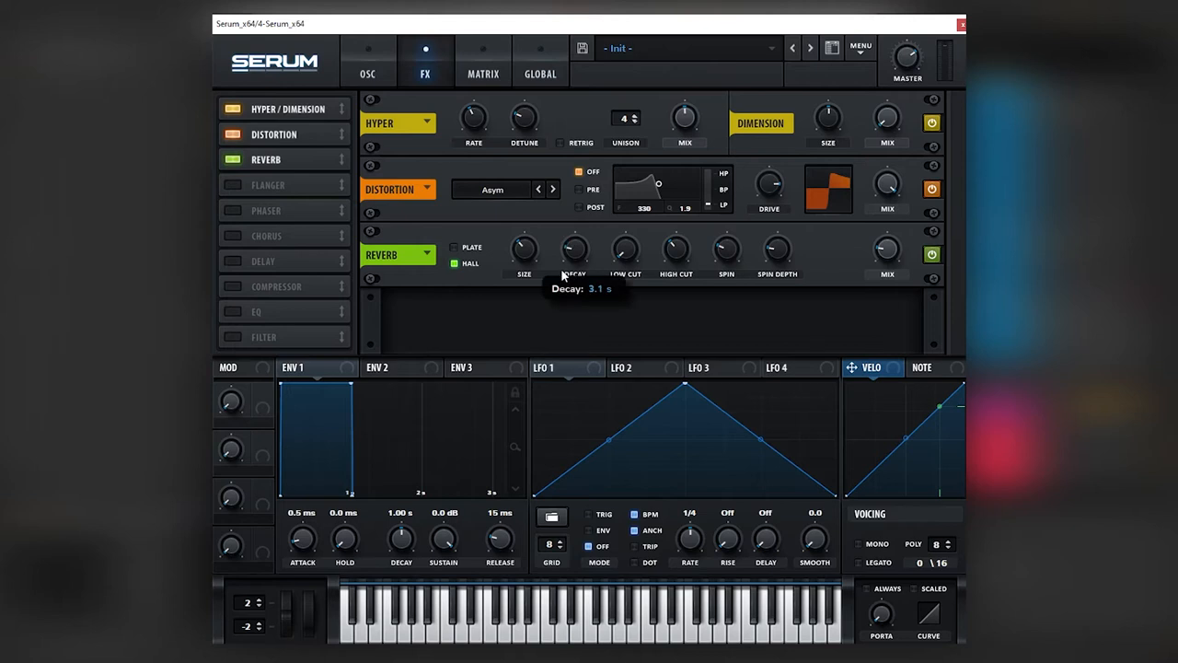
click(368, 63)
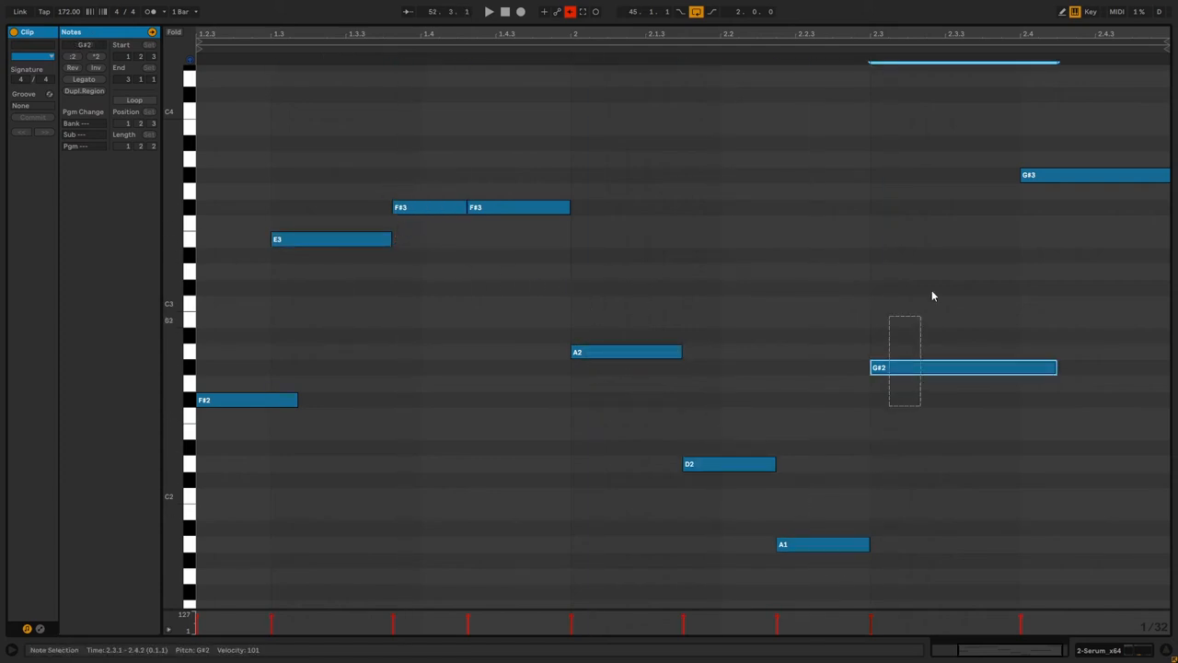
Place the insert marker in the melody clip's piano roll to rework its notes.
click(490, 11)
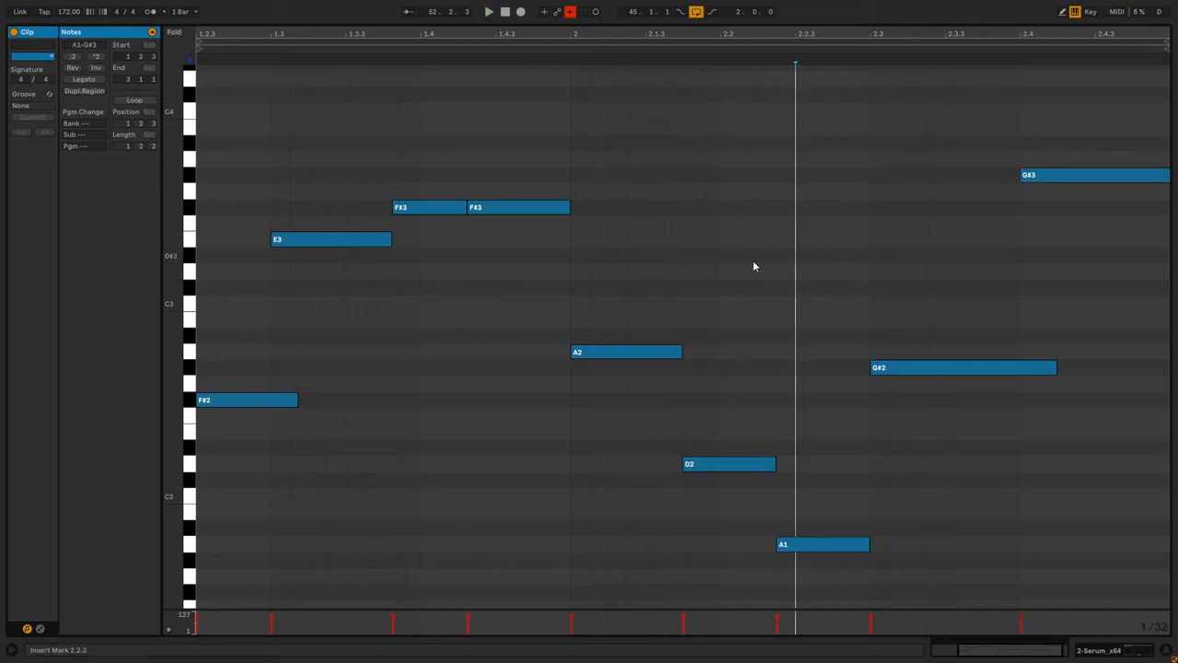
mouse_move(663, 261)
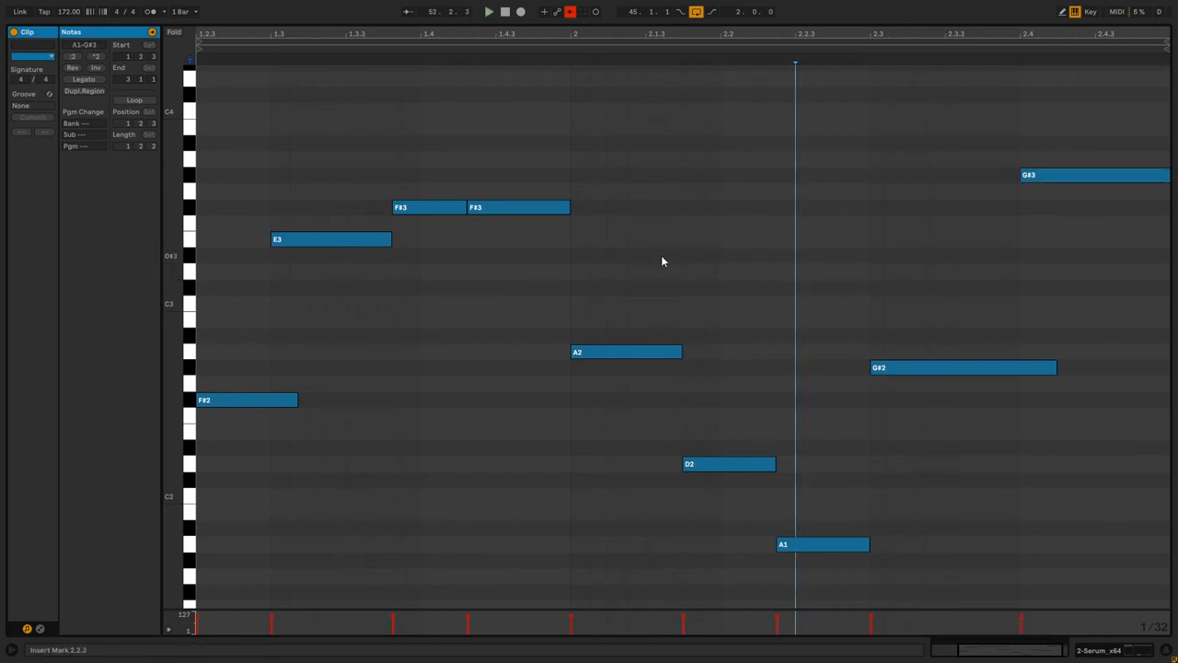
mouse_move(304, 430)
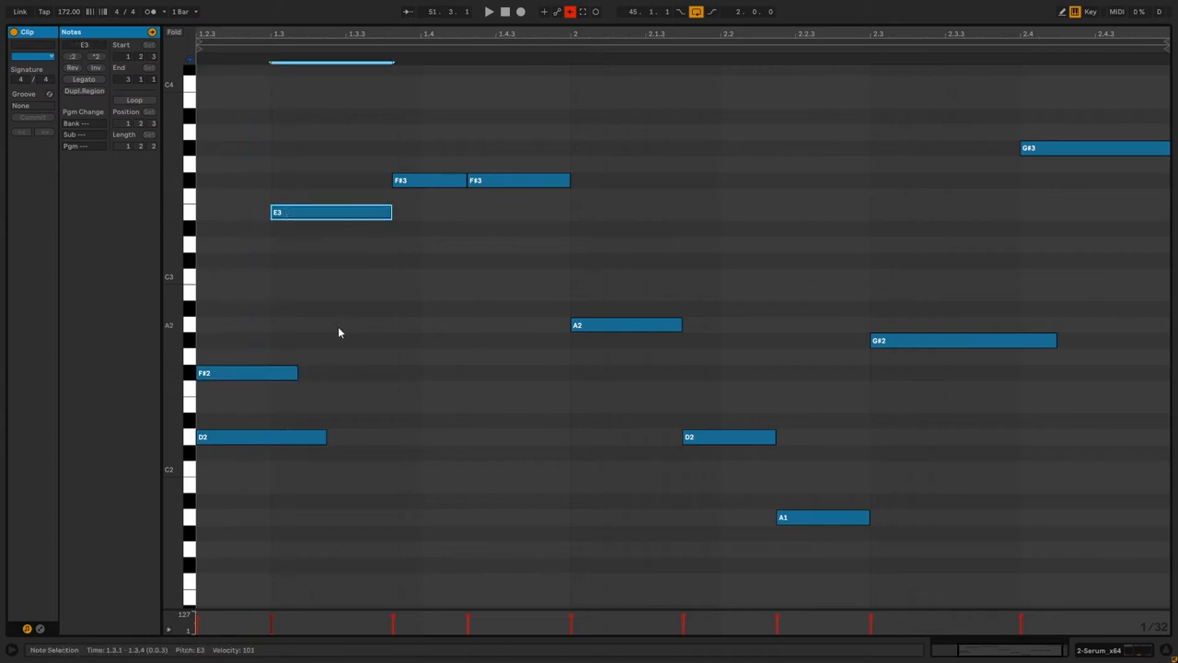
mouse_move(291, 413)
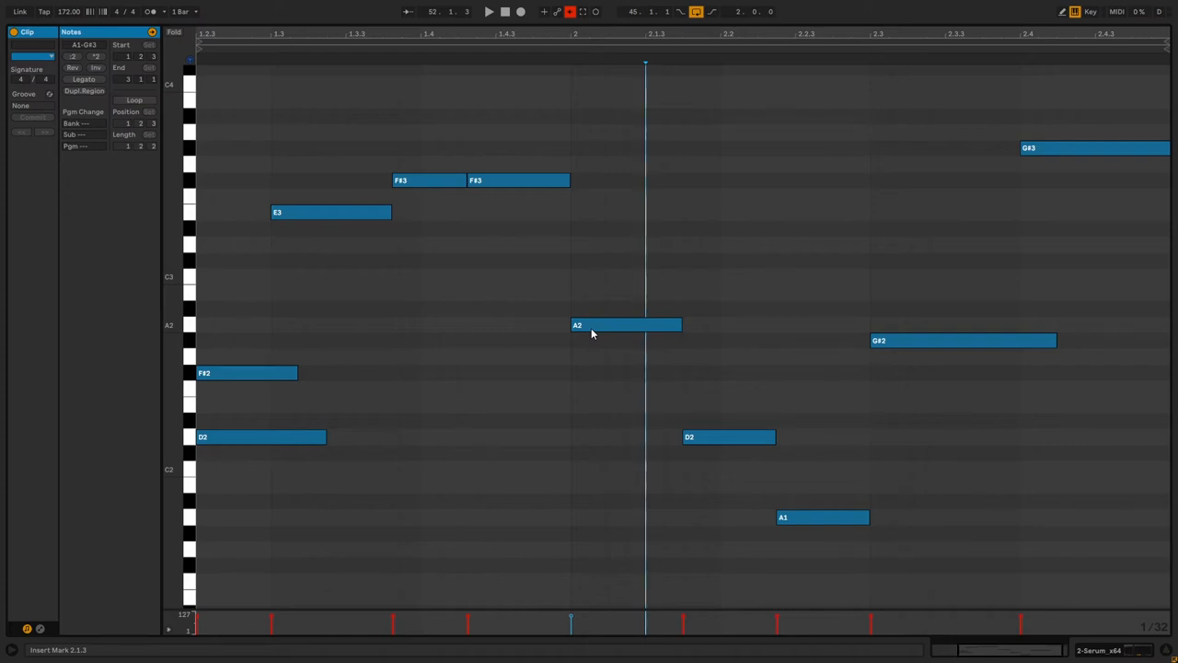
mouse_move(582, 329)
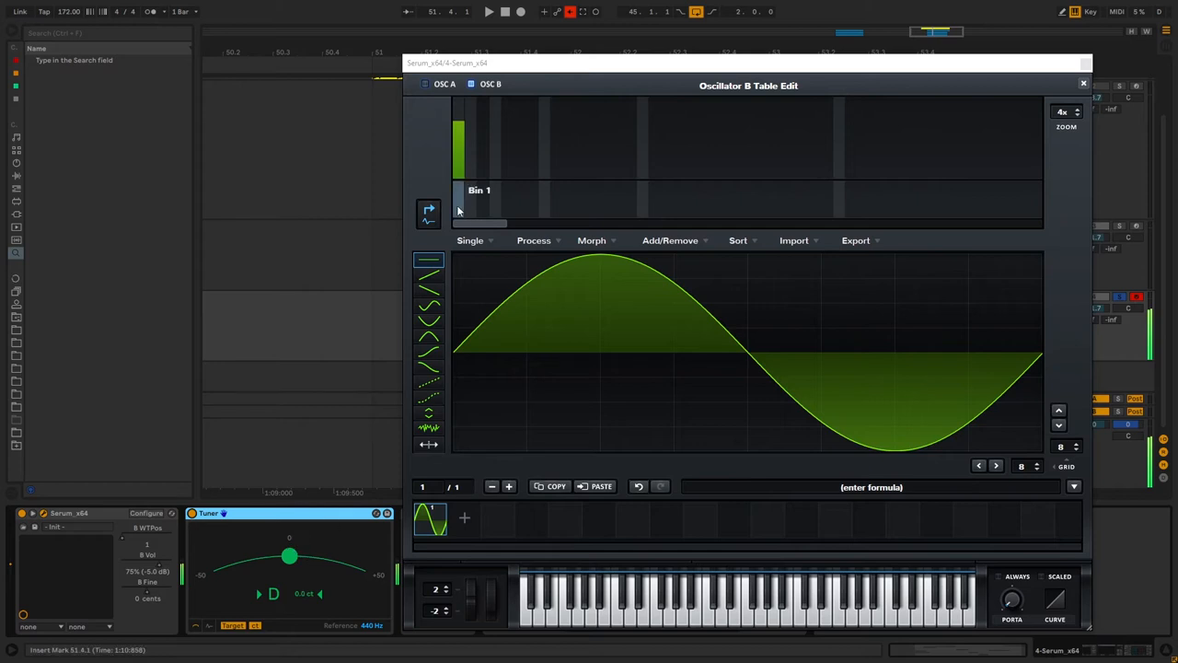
Set one harmonic per frame in the spectrum view, from the fundamental up to the 14th harmonic.
click(519, 138)
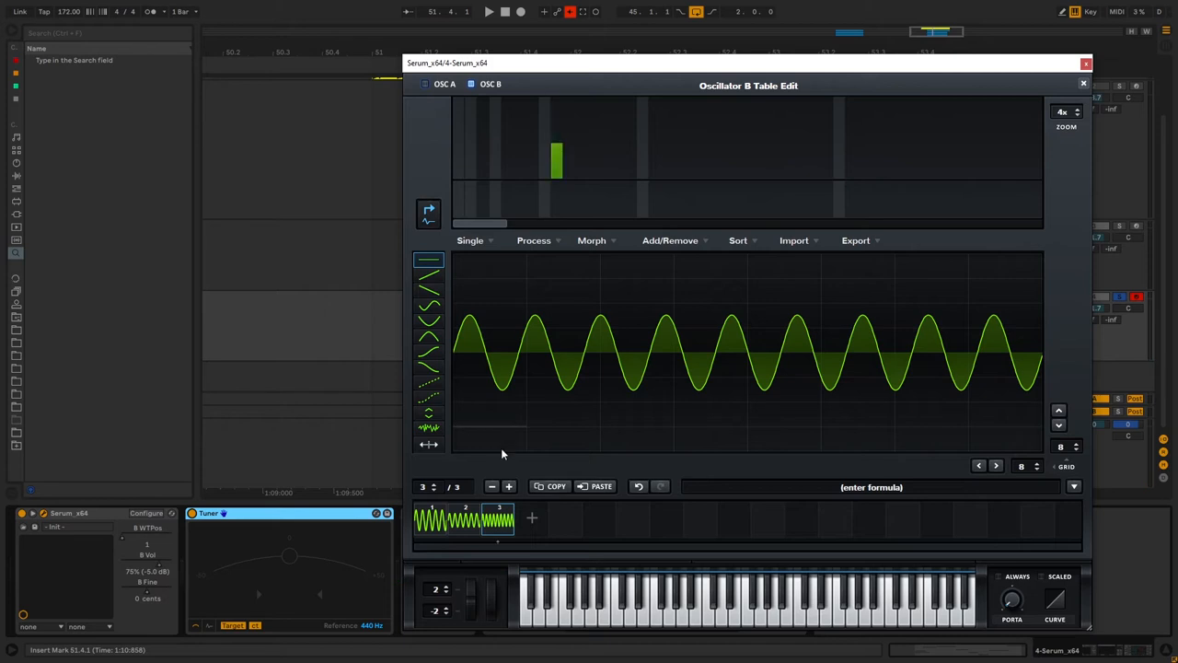
click(530, 517)
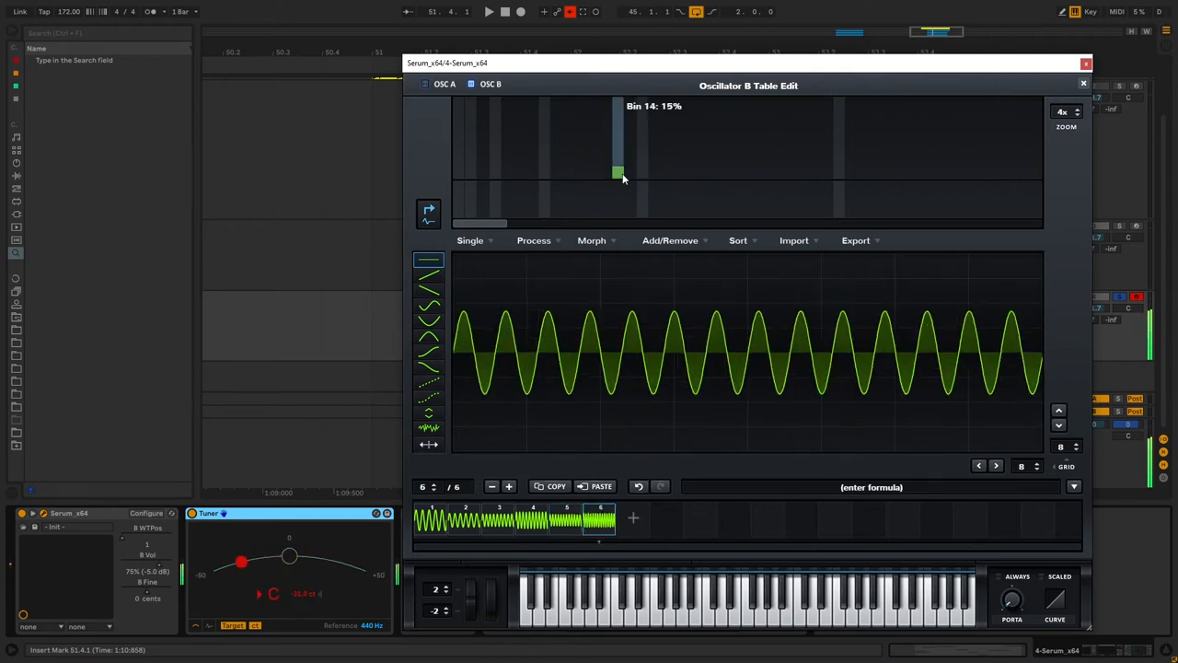
drag(617, 175, 642, 147)
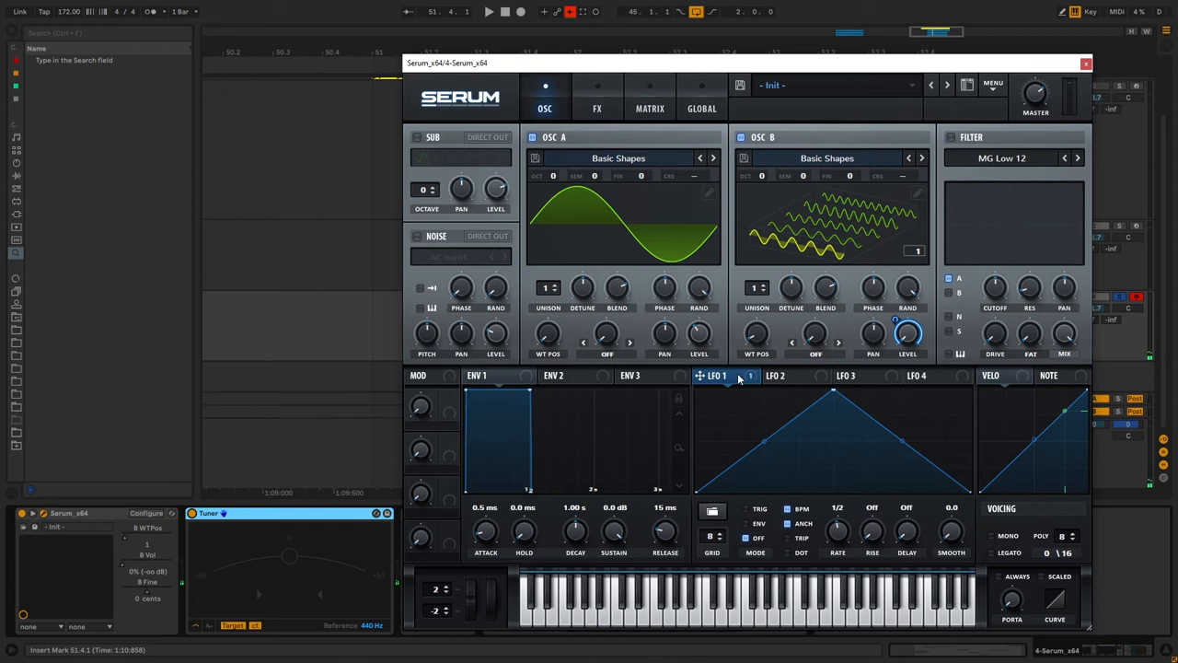
mouse_move(725, 357)
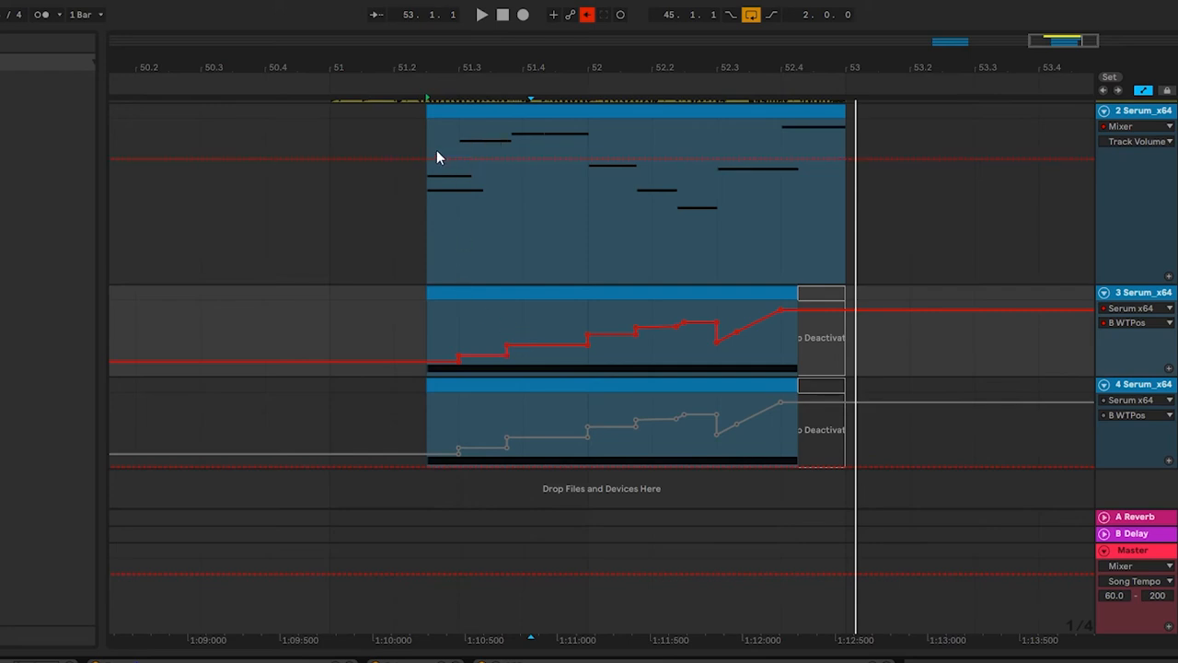
mouse_move(486, 284)
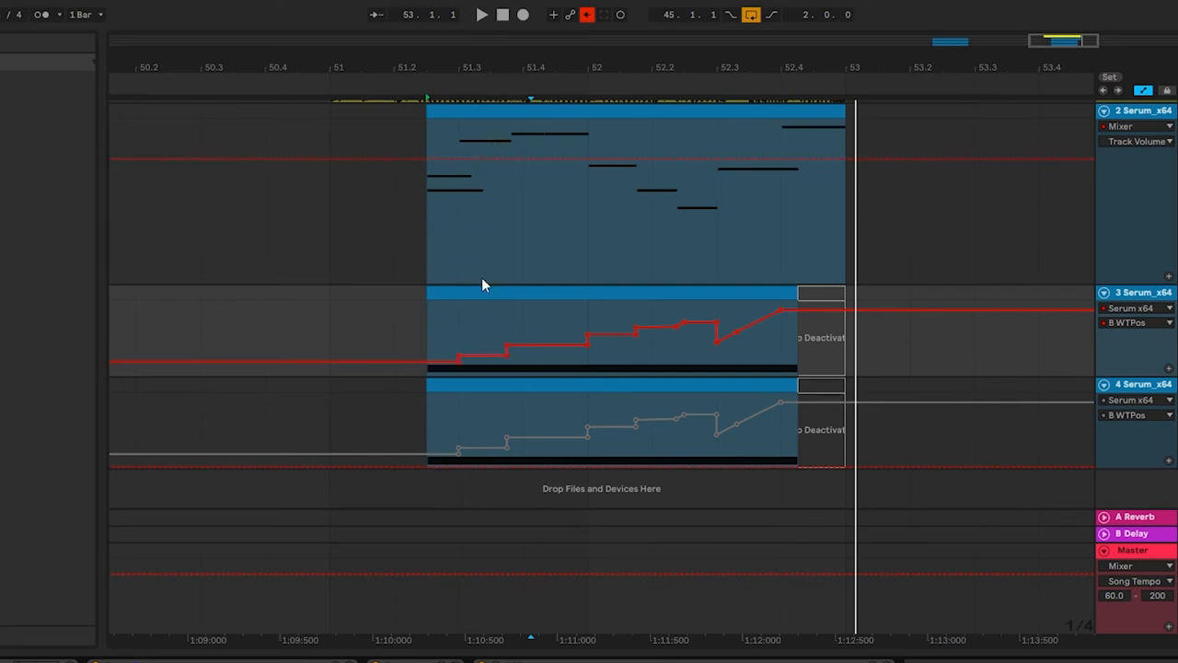
mouse_move(685, 324)
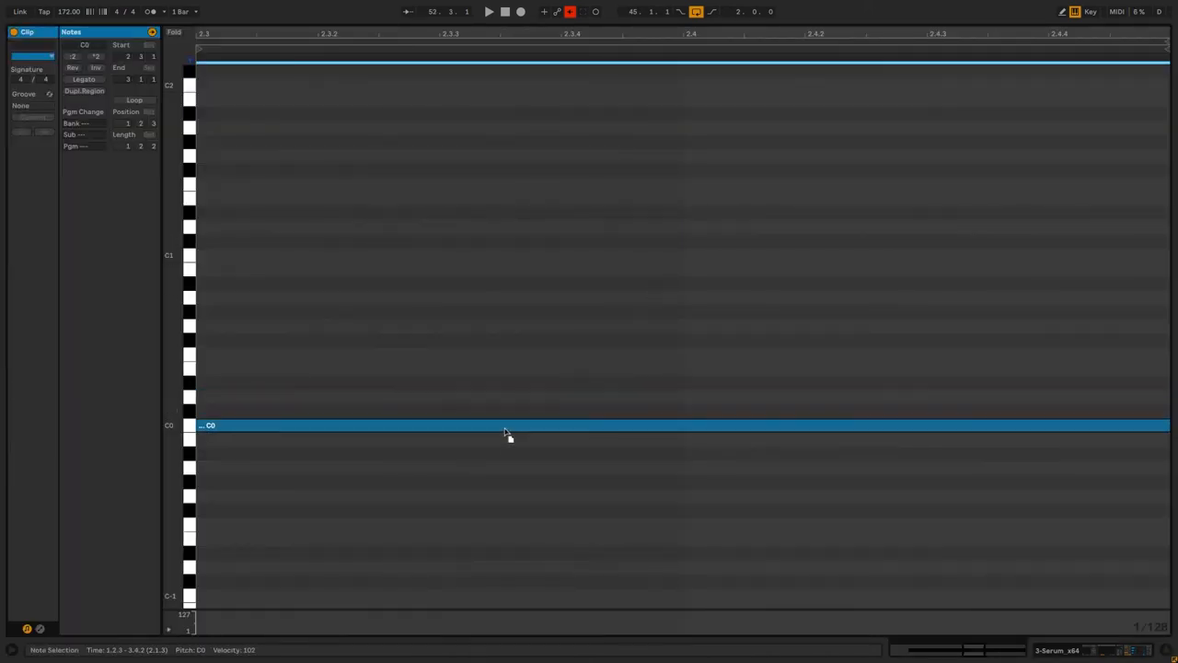
Lengthen the bass note across the whole clip and briefly check the Serum device window.
drag(504, 425, 504, 413)
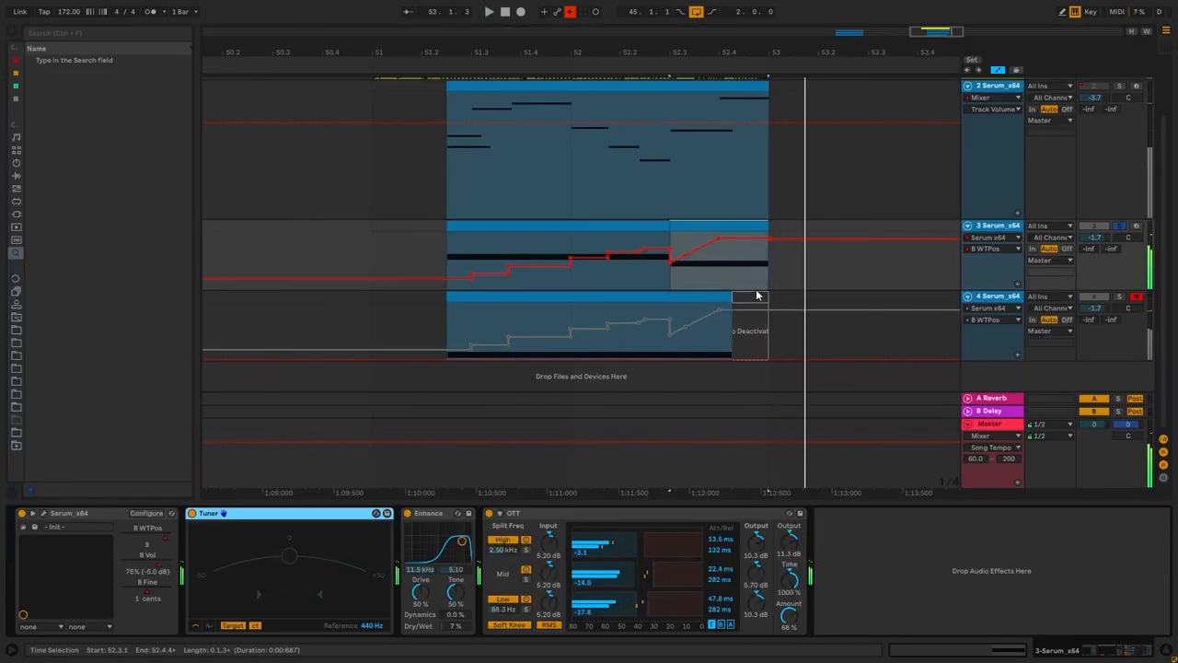
double_click(70, 512)
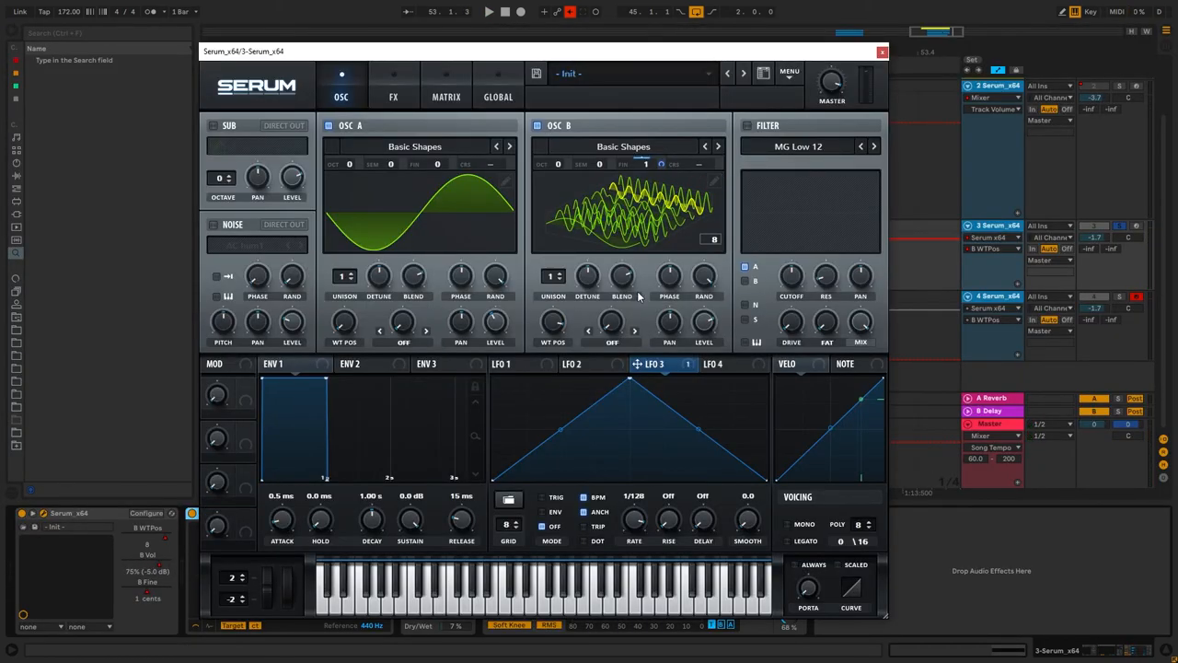
click(880, 51)
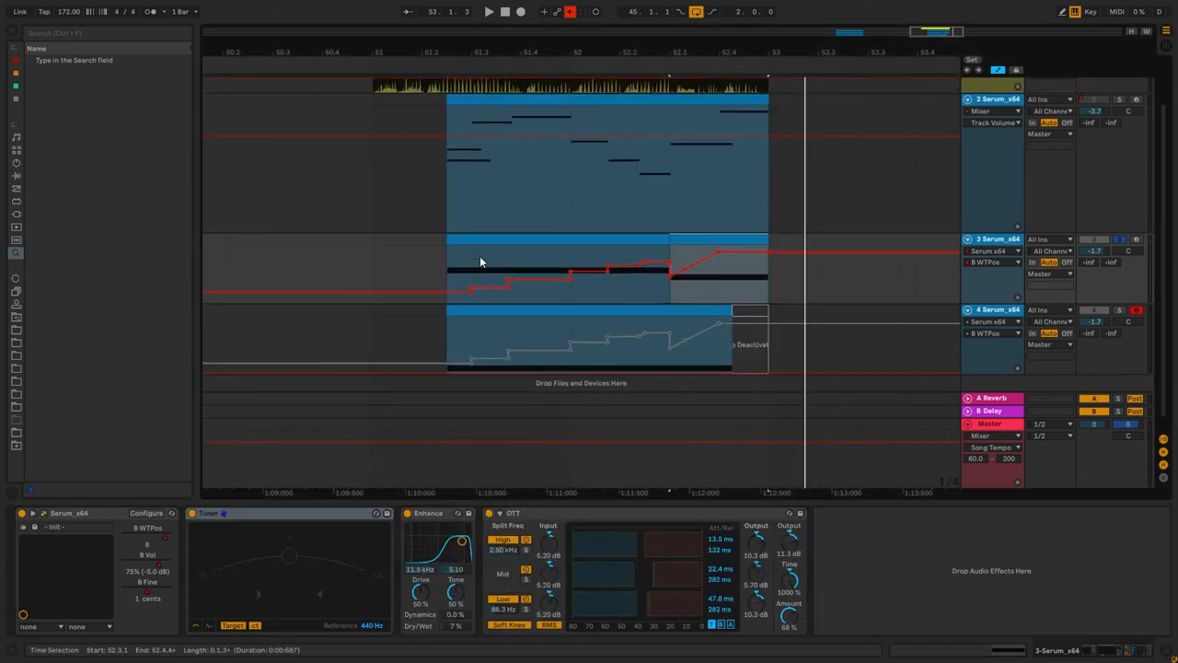